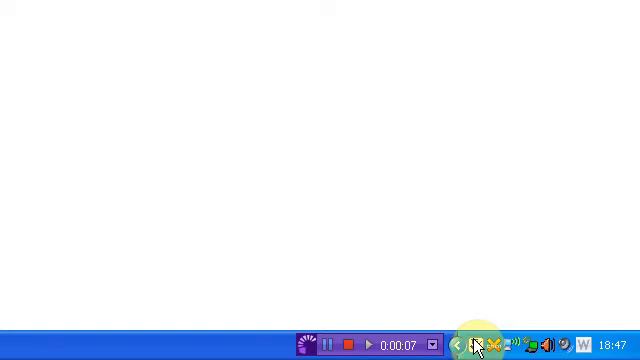
{"action": "mouse_move", "coordinate": [462, 340]}
{"action": "type", "text": "H"}
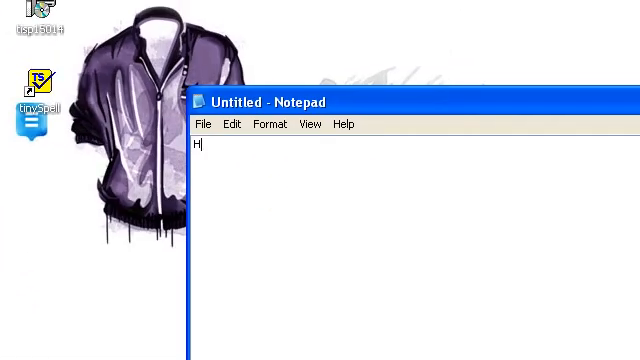
Enter the greeting text 'hello there' in Notepad, ending with the misspelled word theree
{"action": "type", "text": "ello ther"}
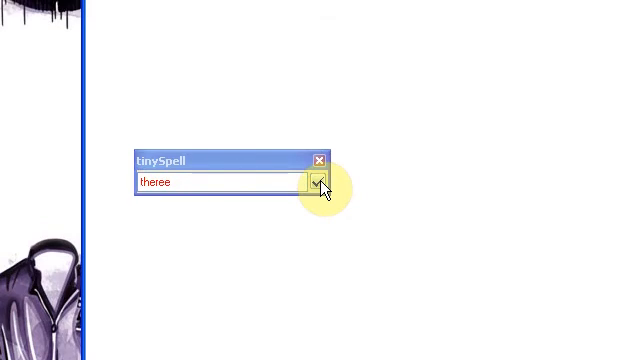
Correct 'theree' to 'there' from tinySpell's suggestion list
{"action": "left_click", "coordinate": [318, 183]}
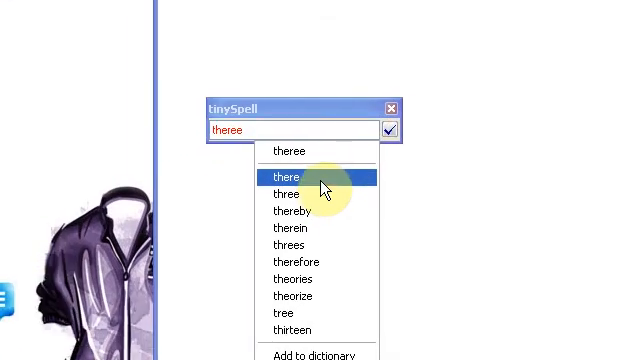
{"action": "left_click", "coordinate": [288, 177]}
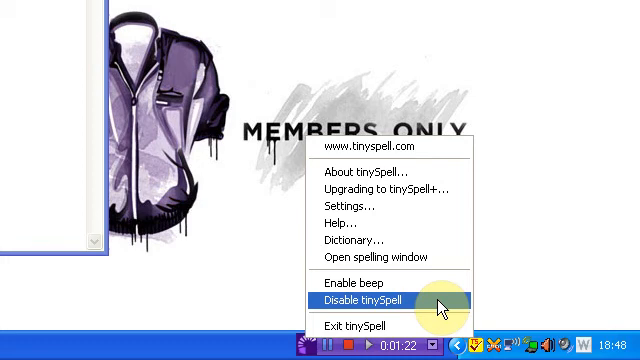
{"action": "left_click", "coordinate": [380, 299]}
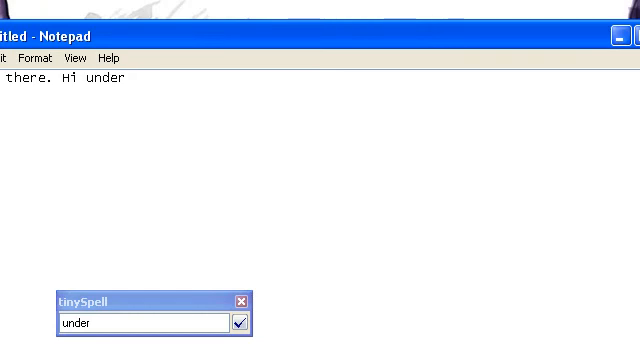
Continue the Notepad text with 'there.' followed by 'Hi under'
{"action": "type", "text": "there."}
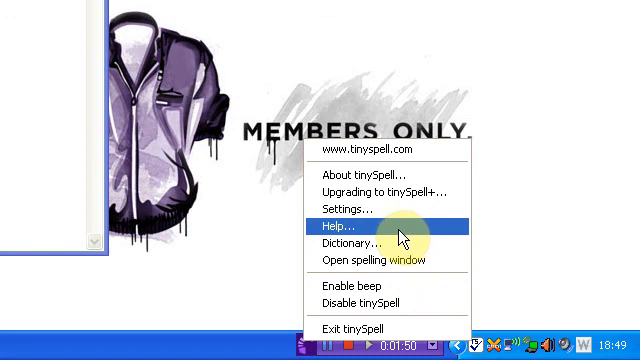
Show tinySpell's custom Dictionary window listing the word 'Youtube'
{"action": "left_click", "coordinate": [350, 244]}
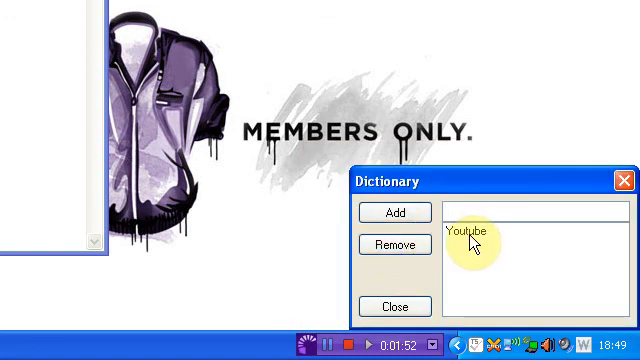